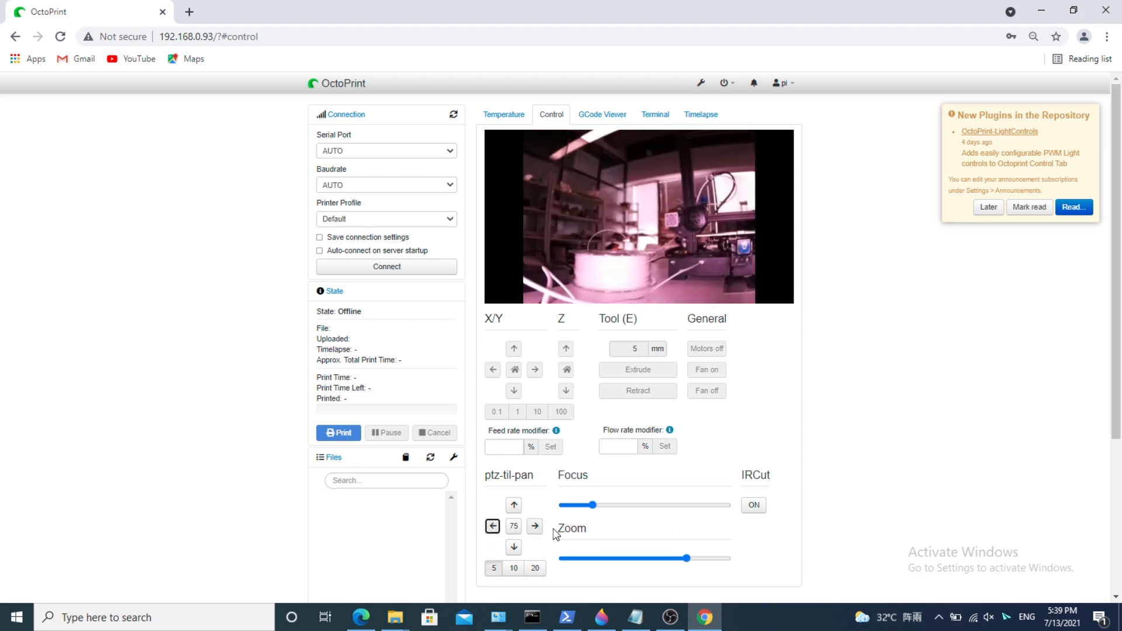
# - Pan the PTZ camera one step right, raising the pan value from 75 to 80
pyautogui.click(535, 526)
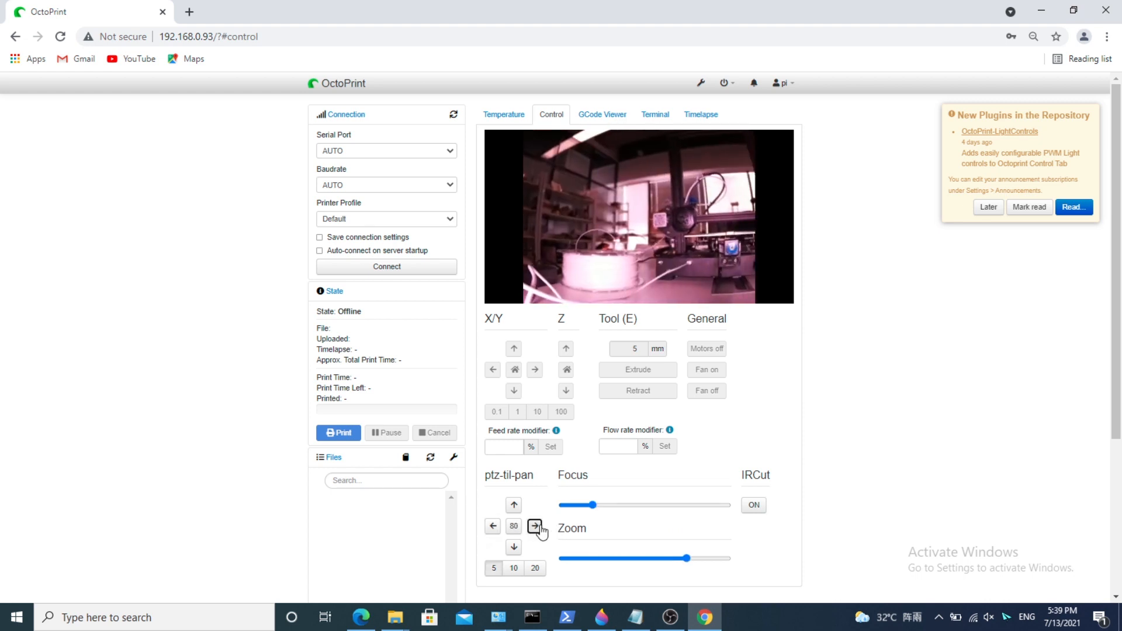
pyautogui.moveTo(592, 505); pyautogui.dragTo(695, 505)
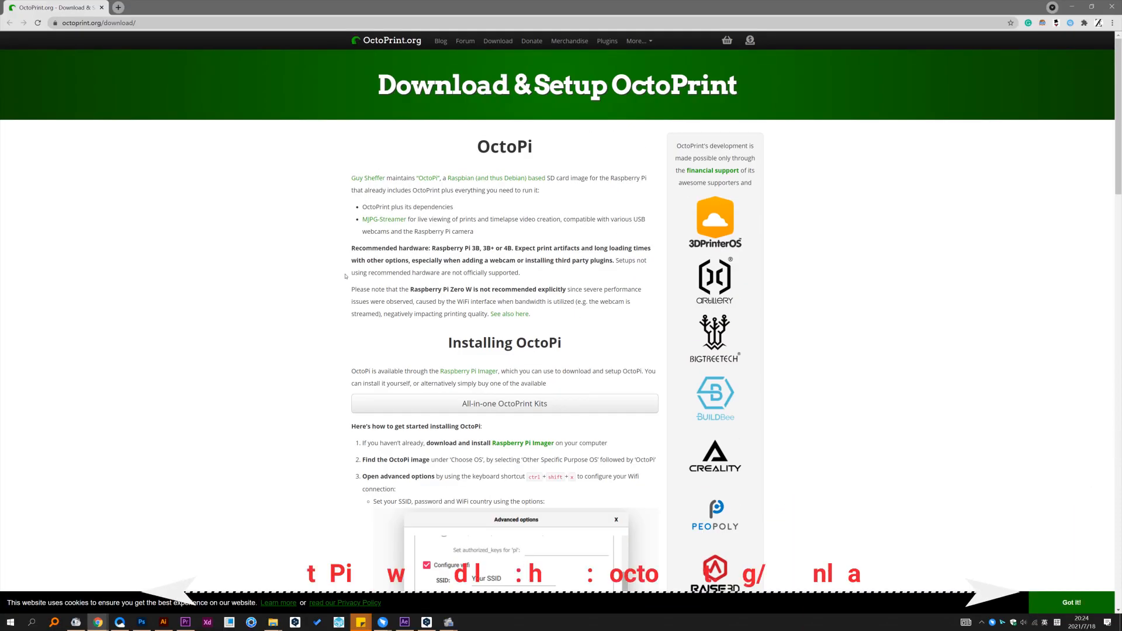
# - Start the stable OctoPi 0.18.0 image download from the Image Downloads section
pyautogui.scroll(-3)
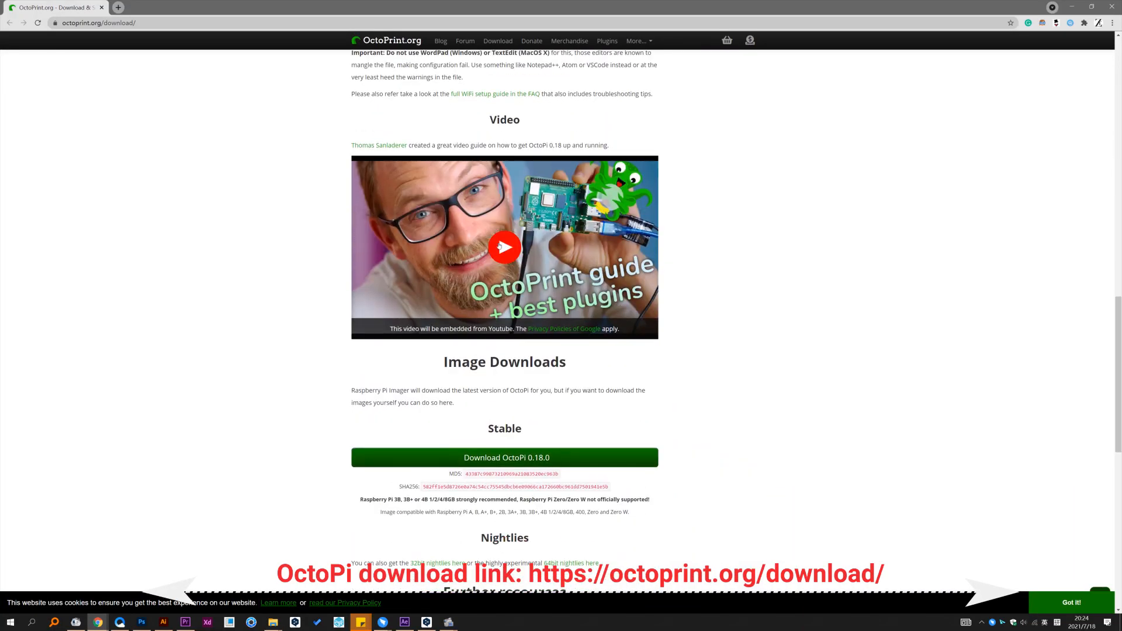
pyautogui.click(505, 248)
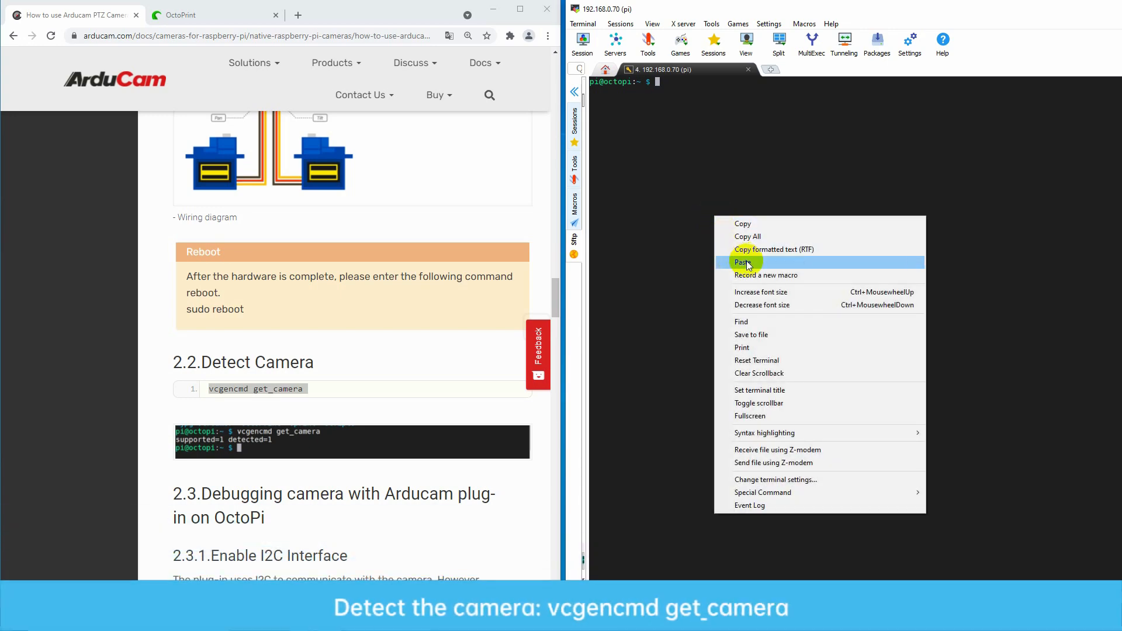
# - Run vcgencmd get_camera on the Pi, reporting the camera supported and detected
pyautogui.click(741, 262)
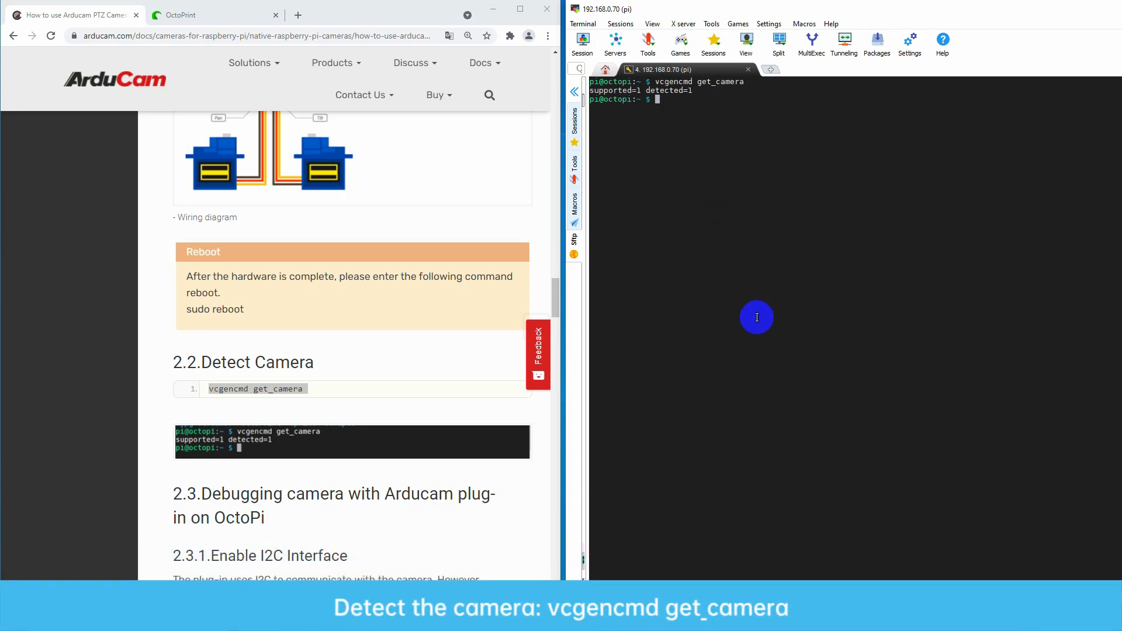
pyautogui.scroll(-3)
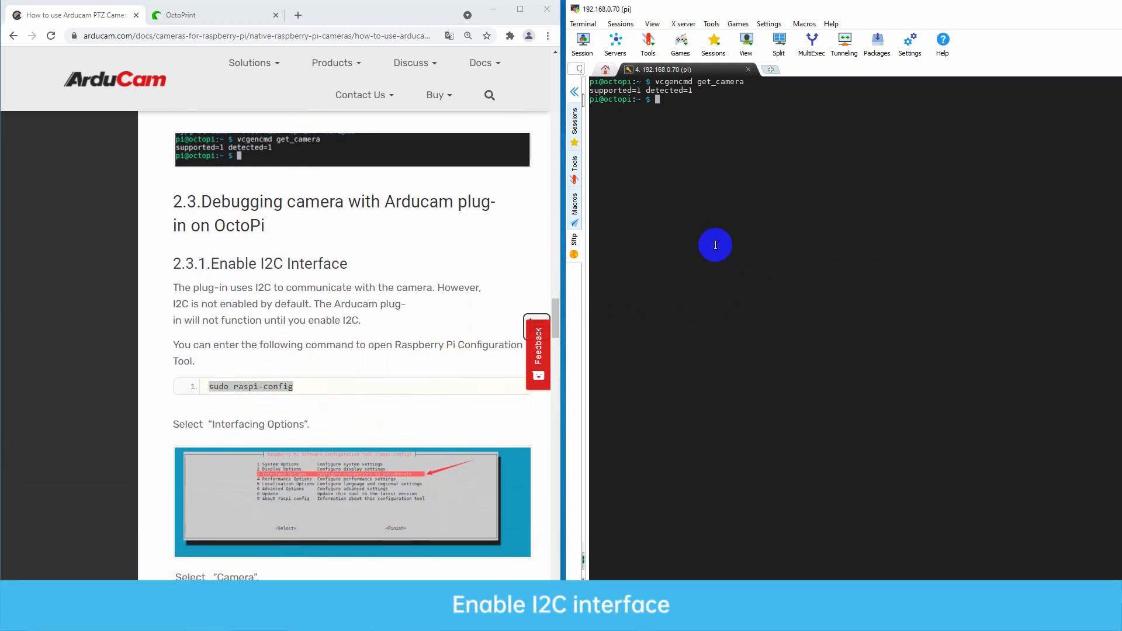
# - Enable the ARM I2C interface through sudo raspi-config and return to the shell
pyautogui.write('sudo raspi-config')
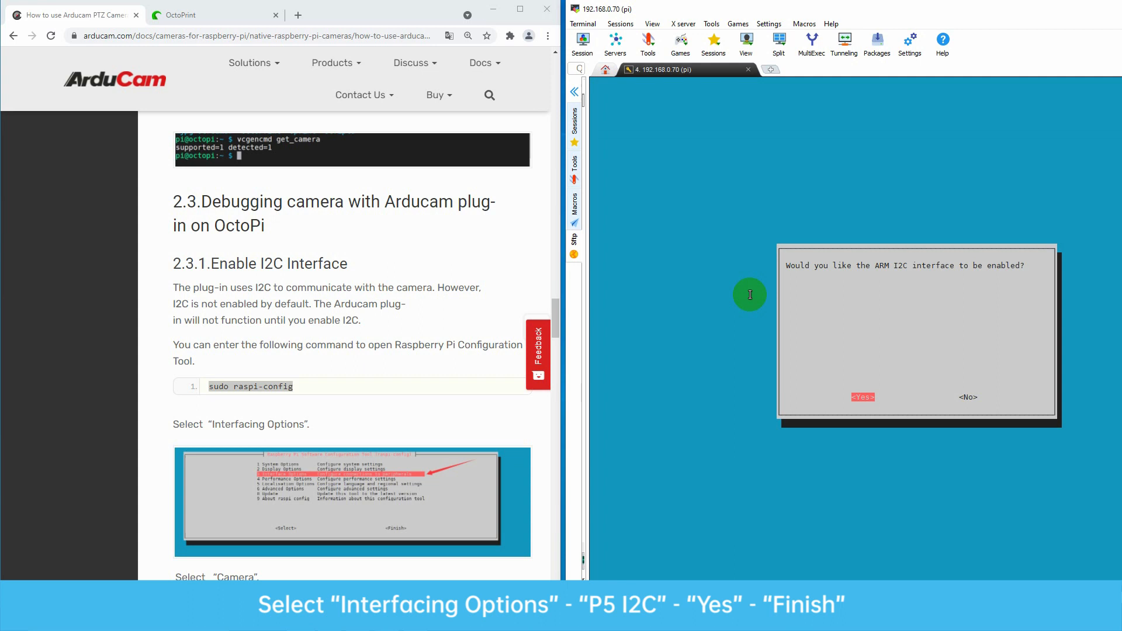
pyautogui.click(863, 398)
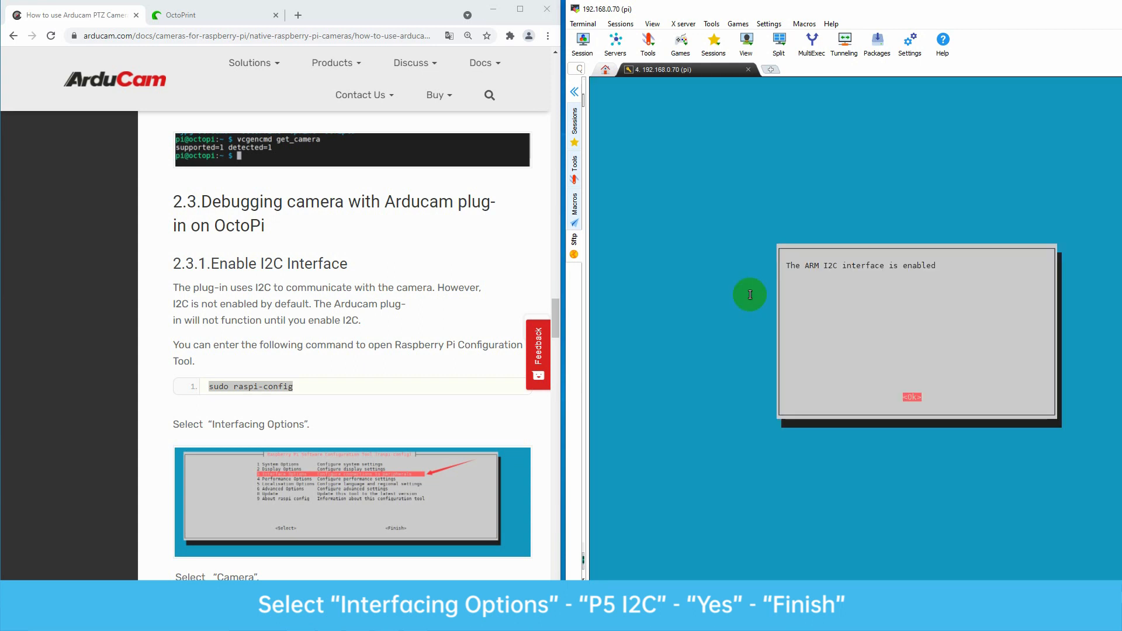
pyautogui.click(912, 397)
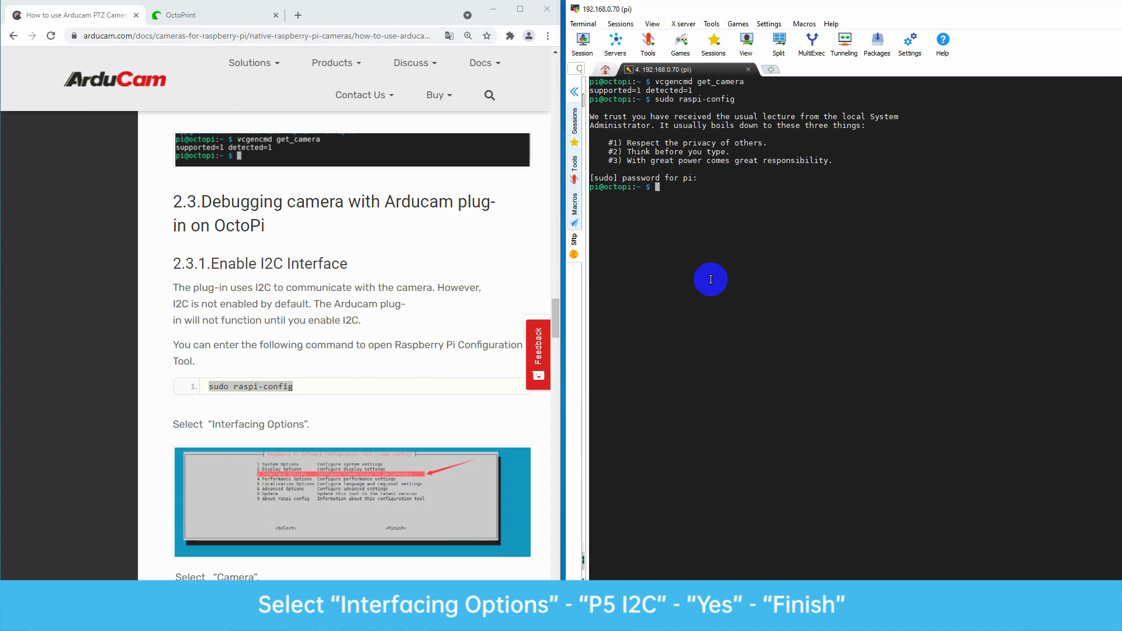
pyautogui.scroll(-3)
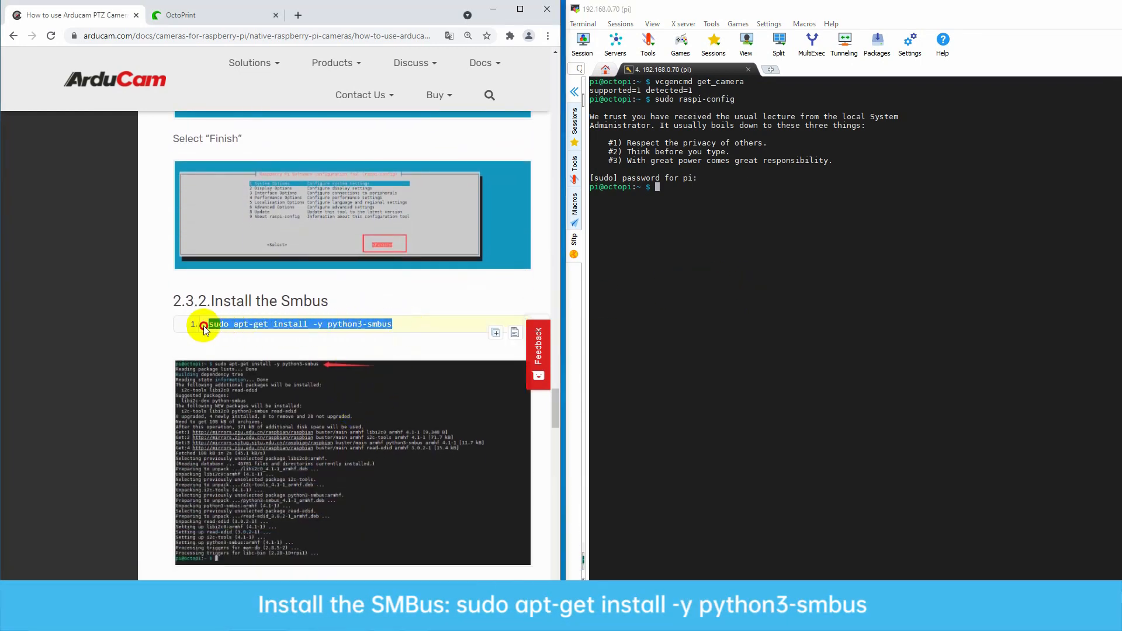
# - Install python3-smbus via apt-get and the Arducam PTZ plugin zip via OctoPrint's pip
pyautogui.write('sudo apt-get install -y python3-smbus')
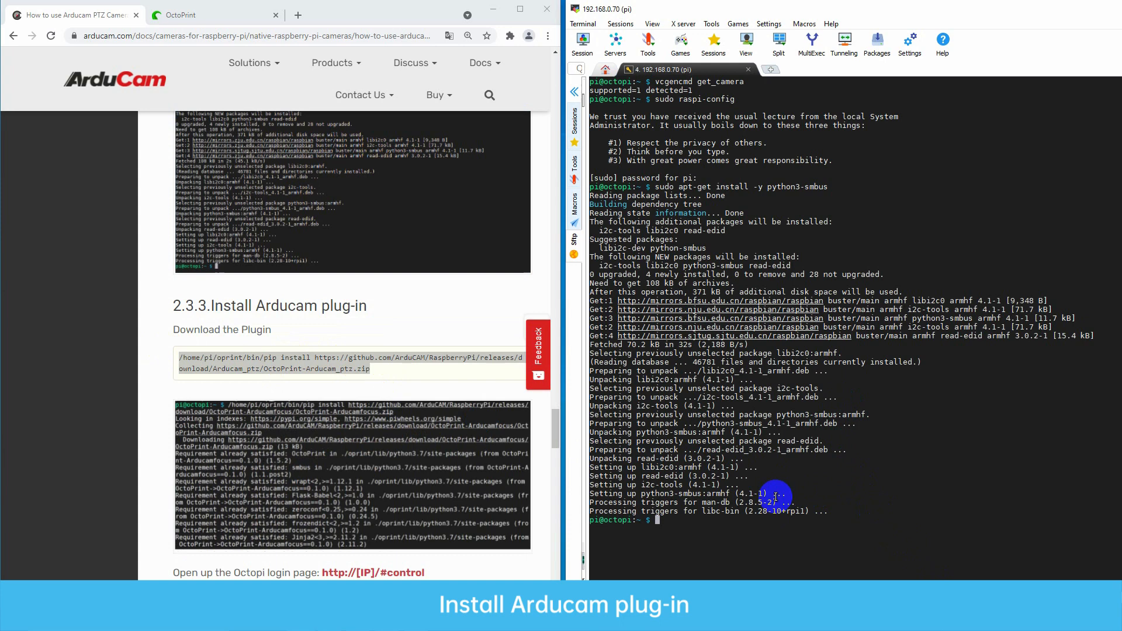
pyautogui.write('/home/pi/oprint/bin/pip install https://github.com/ArduCAM/RaspberryPi/releases/download/Arducam_ptz')
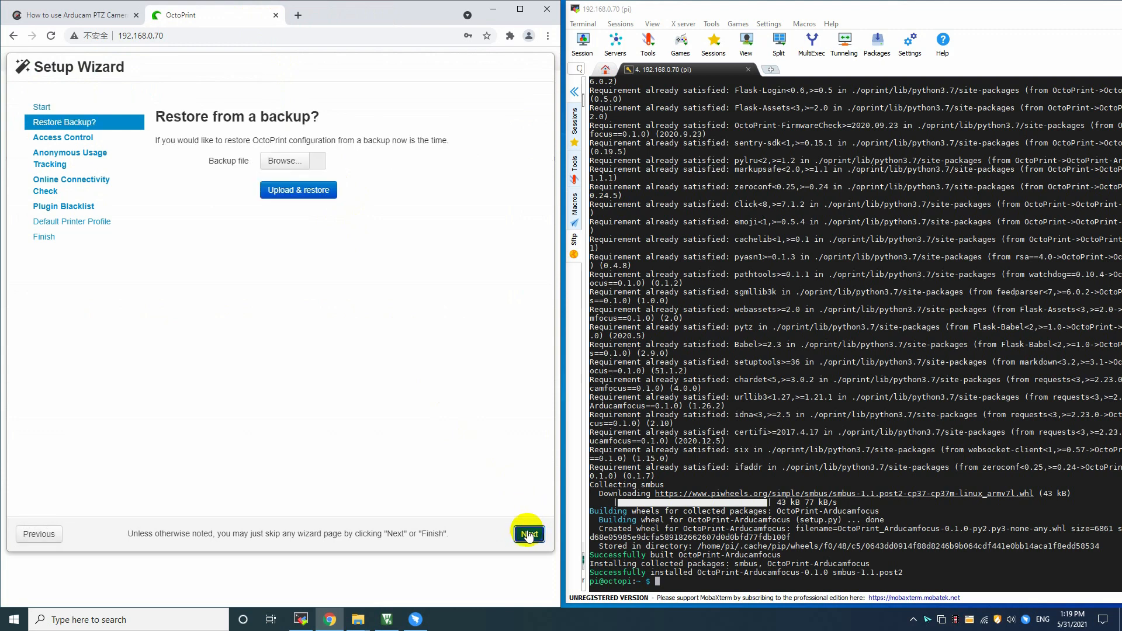
# - Skip backup restore, create the admin account, enable anonymous usage tracking and finish the wizard
pyautogui.click(528, 533)
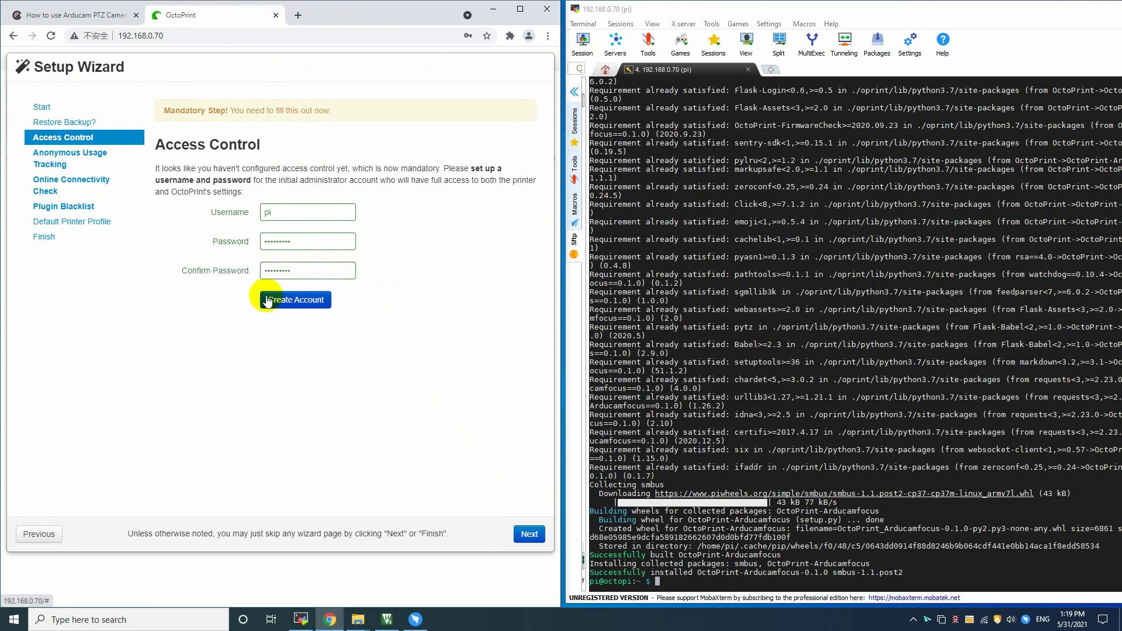
pyautogui.click(292, 299)
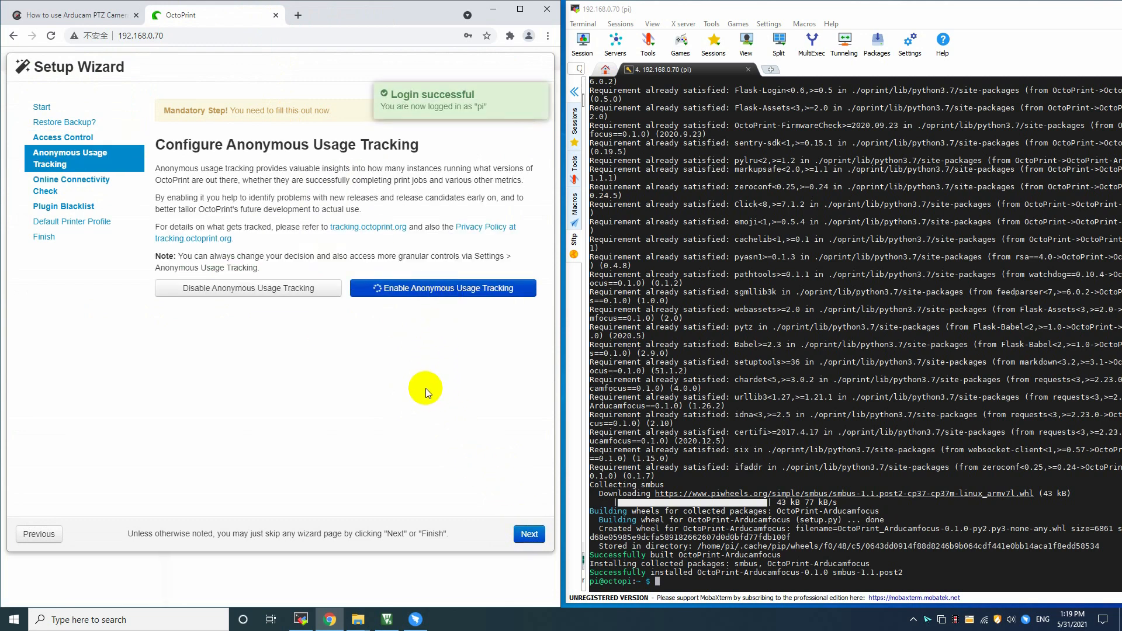
pyautogui.moveTo(493, 472)
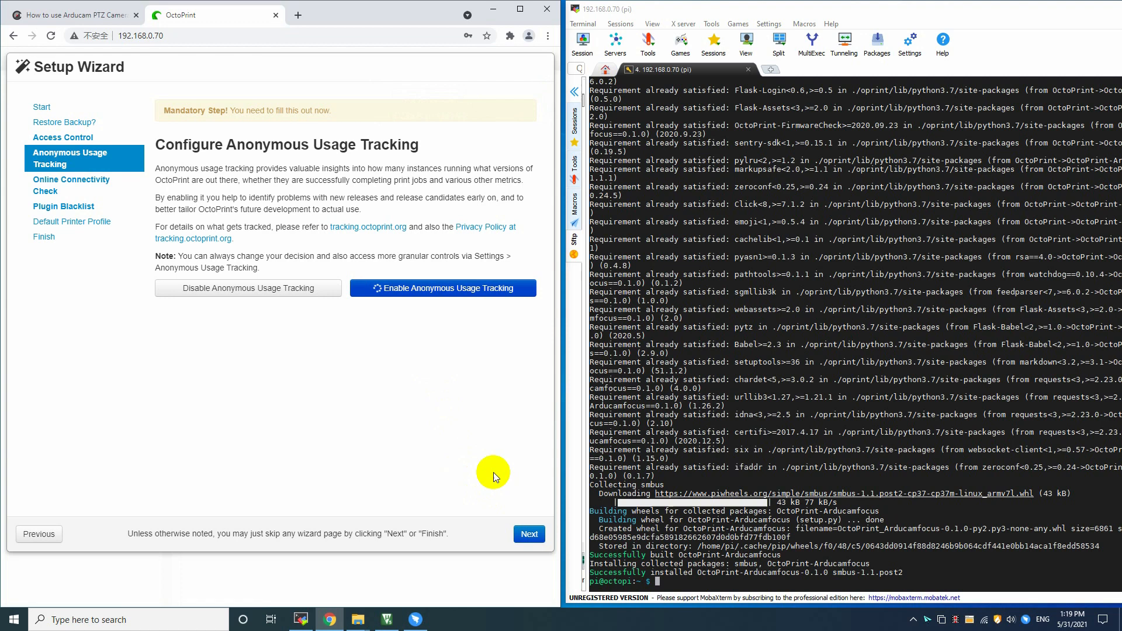
pyautogui.click(442, 288)
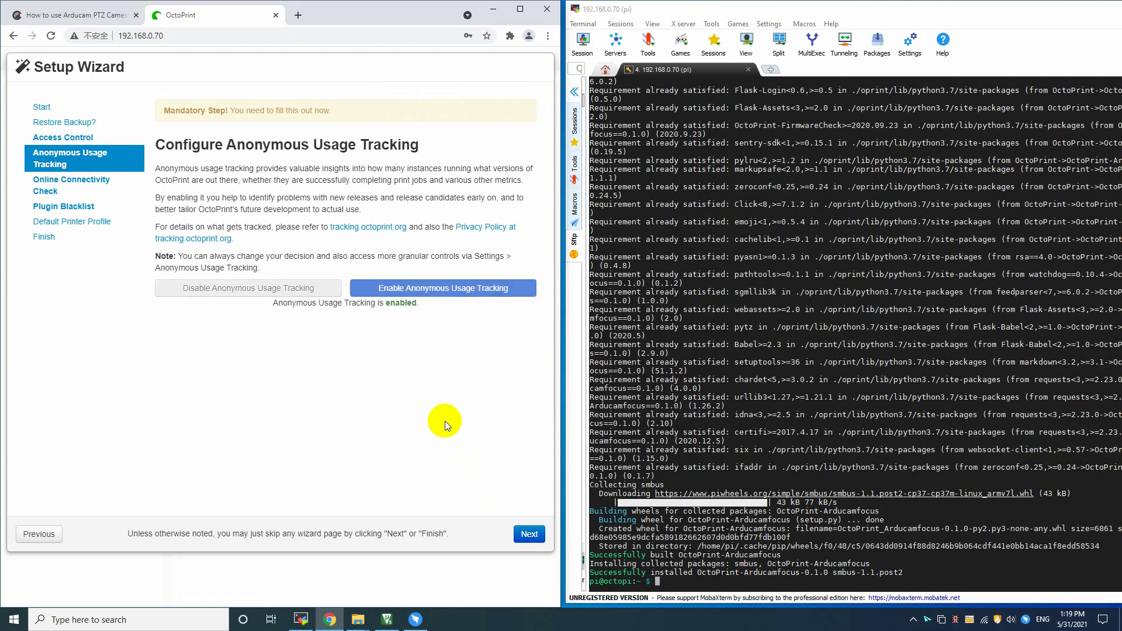
pyautogui.click(528, 533)
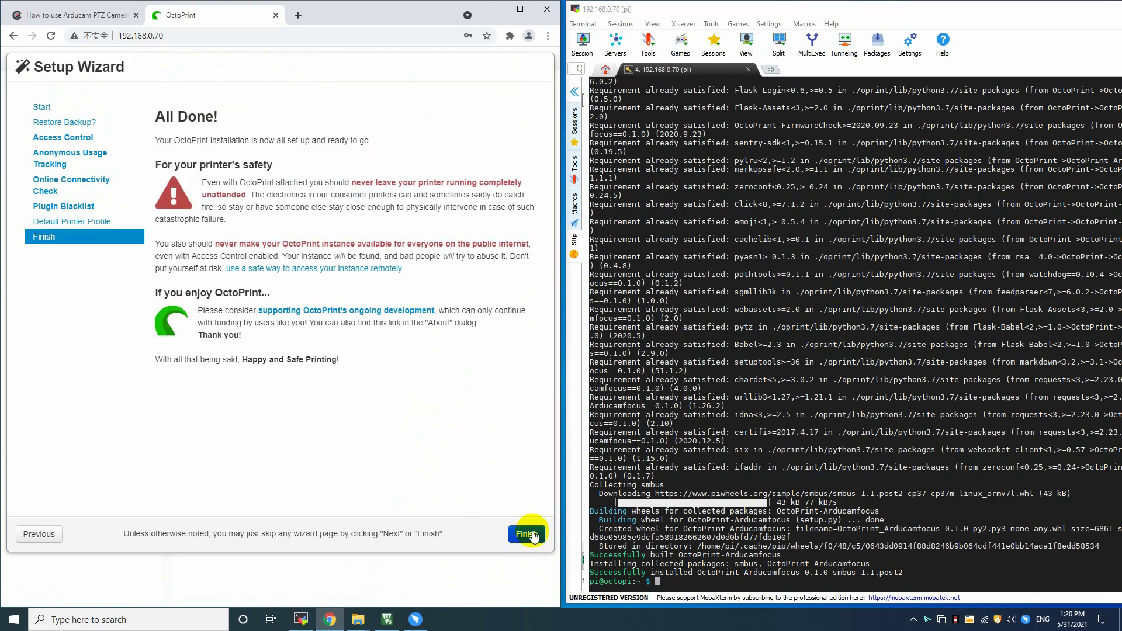
pyautogui.click(526, 533)
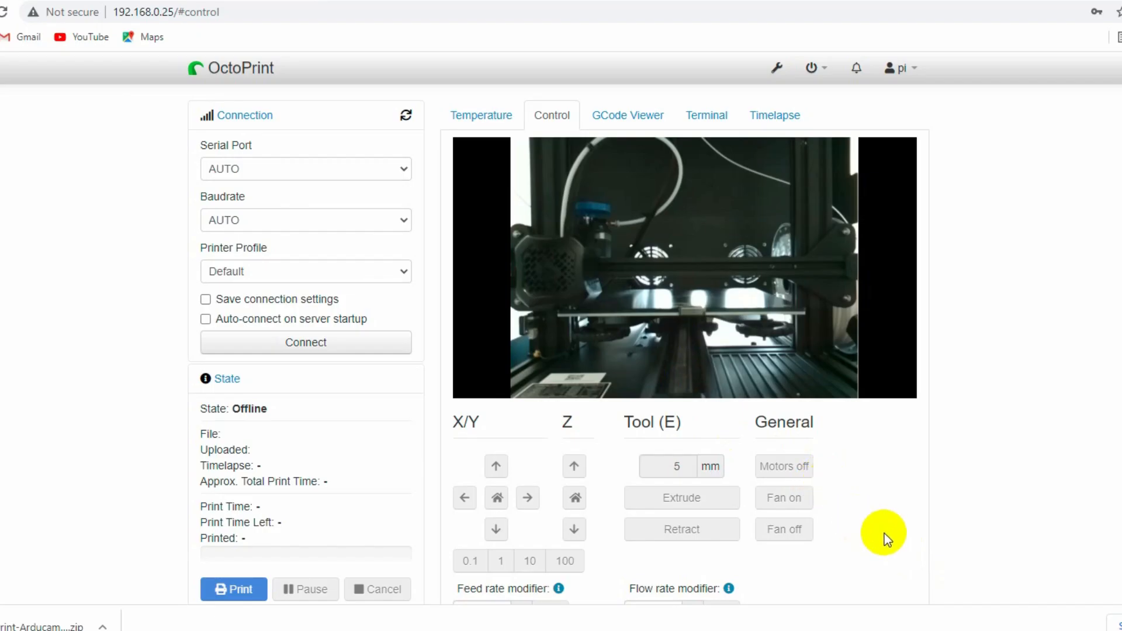
pyautogui.moveTo(691, 370)
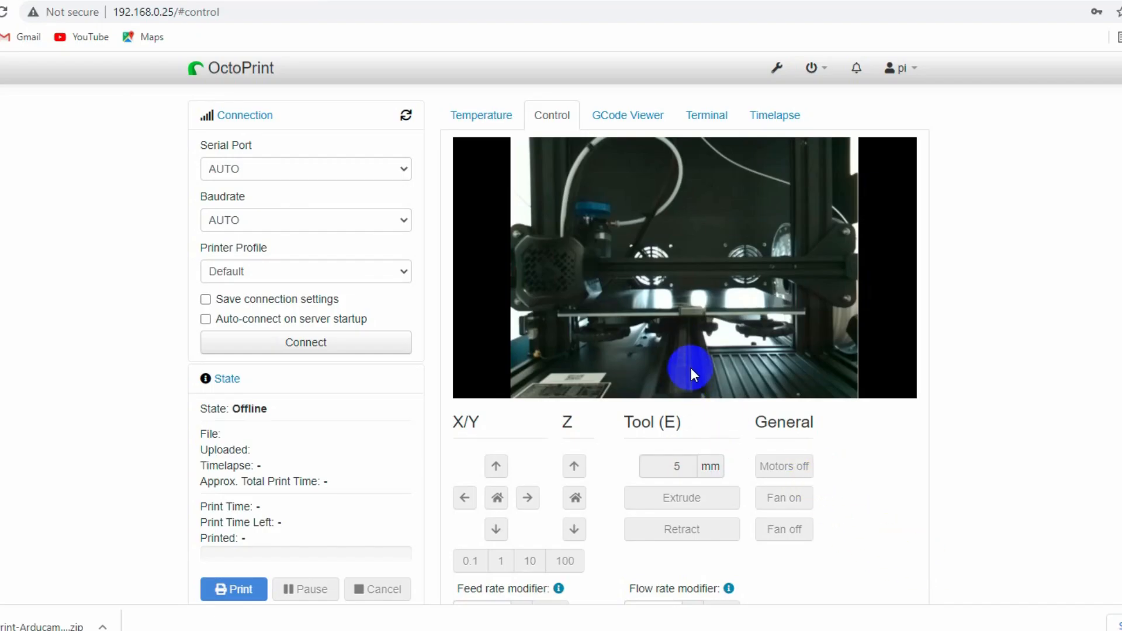